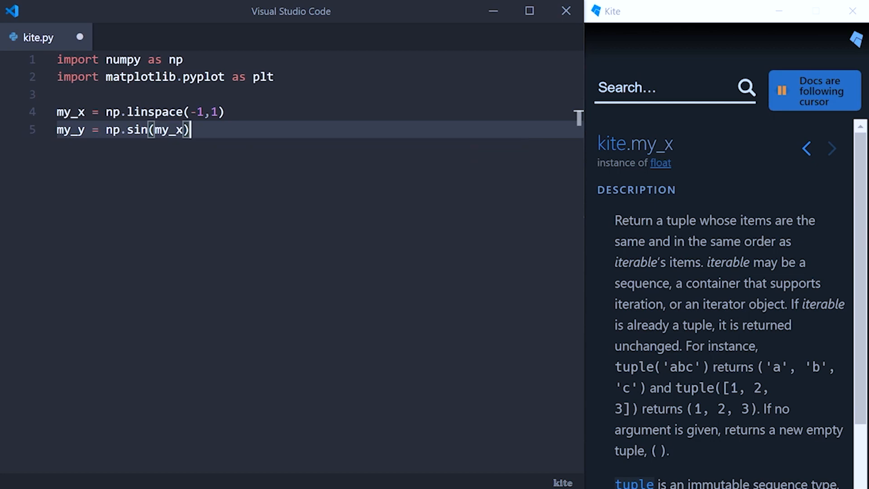
# - Type the last plt plot, title and save lines of the kite.py demo before moving on
pyautogui.write('plt.plot(my_x,my_y')
pyautogui.write('filename = "plot.jpg')
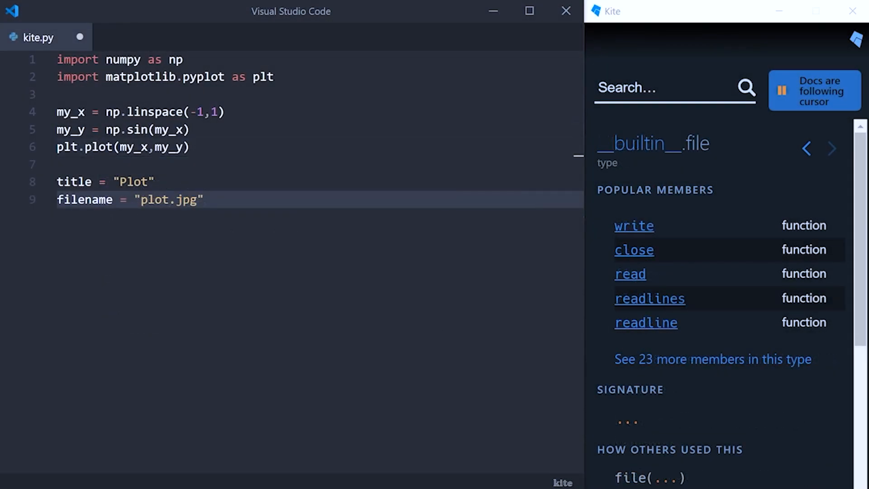
pyautogui.write('plt.title(title)')
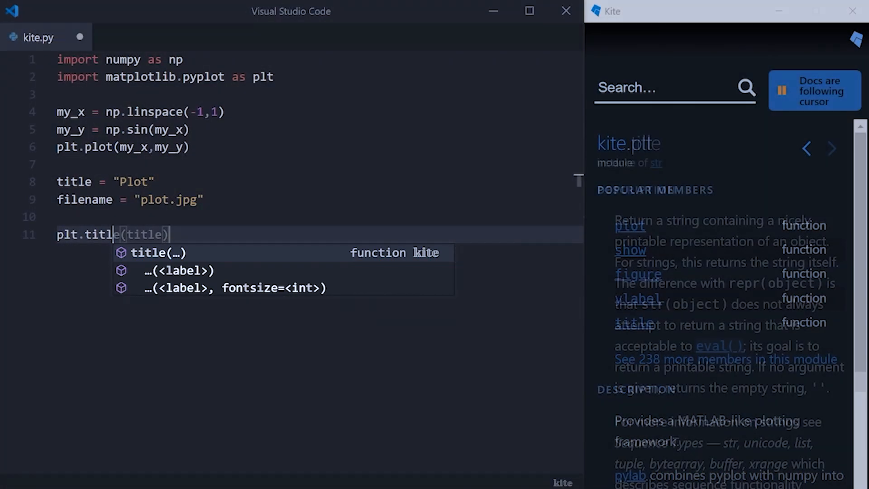
pyautogui.write('plt.sa')
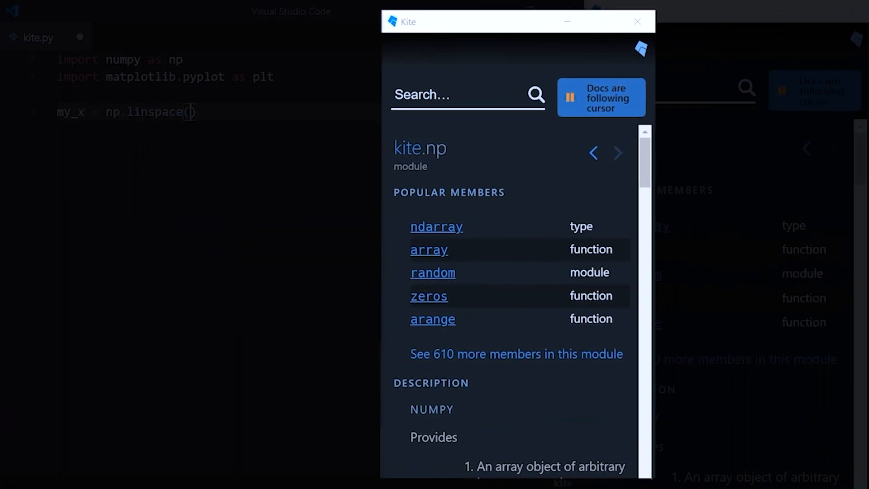
pyautogui.write('-1,1)')
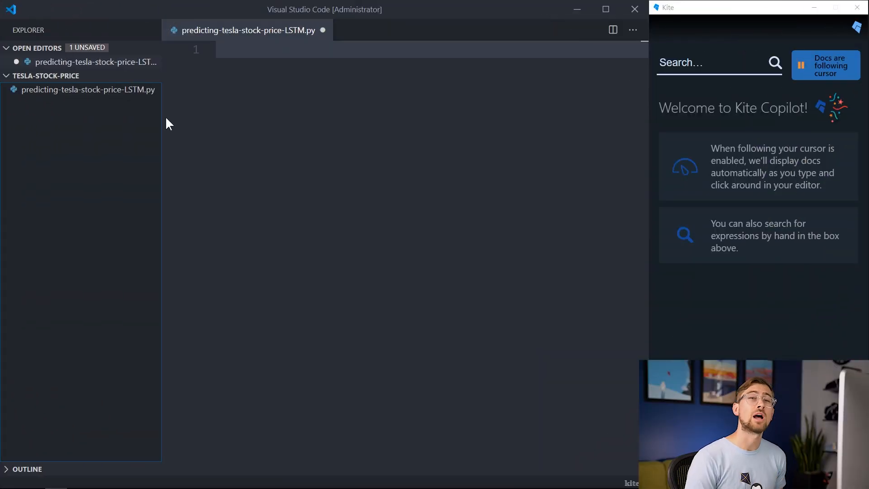
pyautogui.moveTo(150, 63)
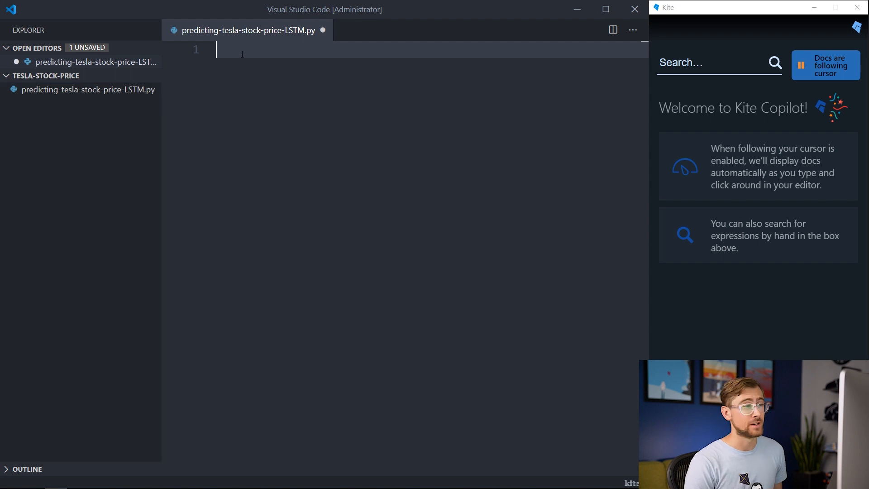
# - Import numpy and pandas, read TSLA.csv and keep only the Date and Close columns
pyautogui.write('import numpy as np')
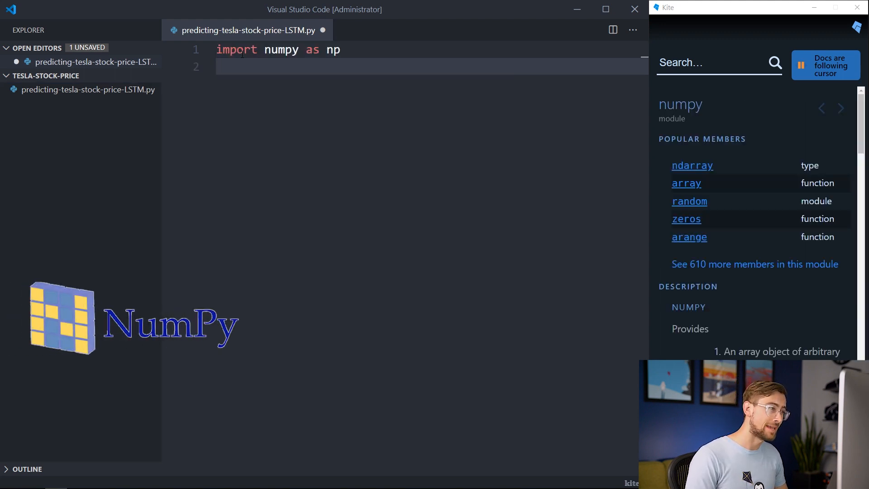
pyautogui.write('import pandas as pd')
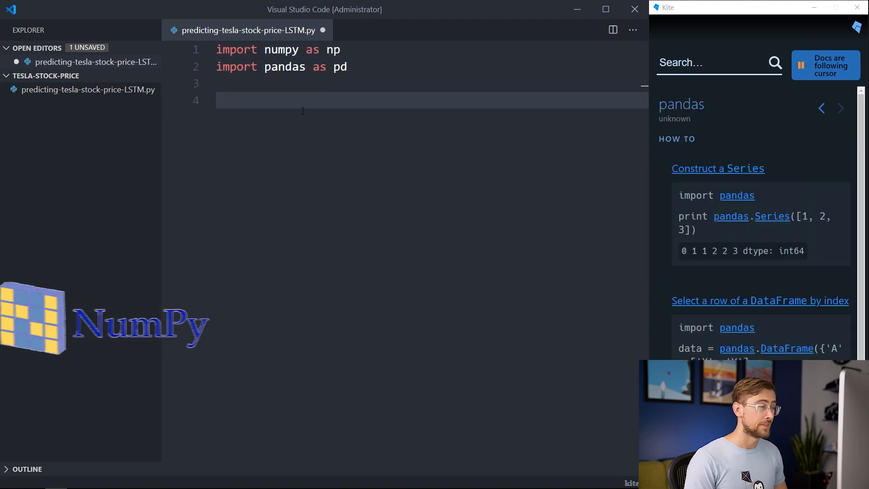
pyautogui.write('tesla = pd.r')
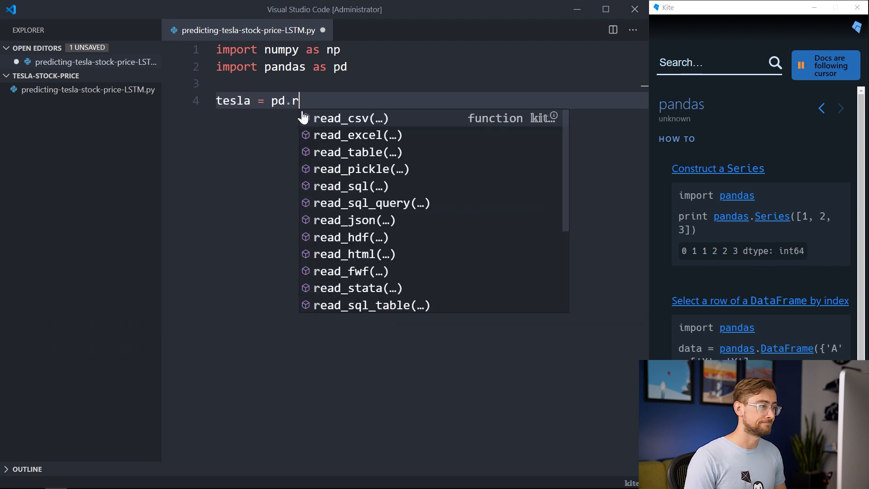
pyautogui.write("ead_csv('TSLA.csv')")
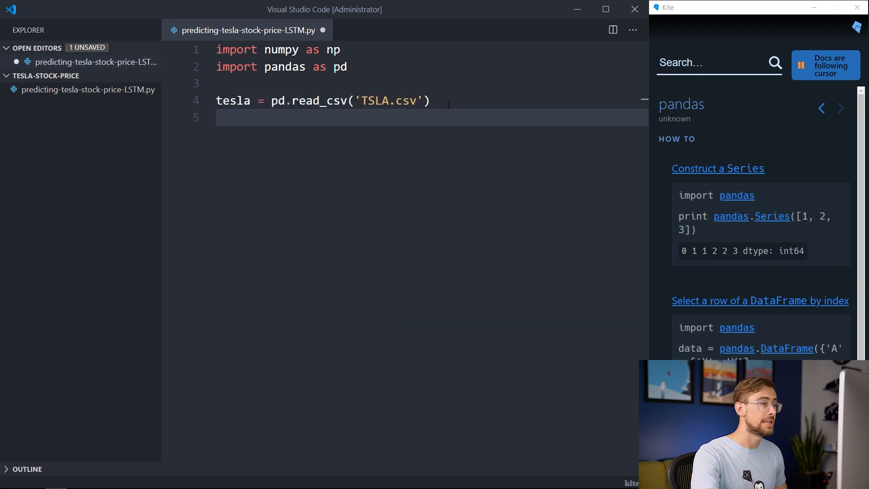
pyautogui.write("tesla = tesla[['Date', 'Close']]")
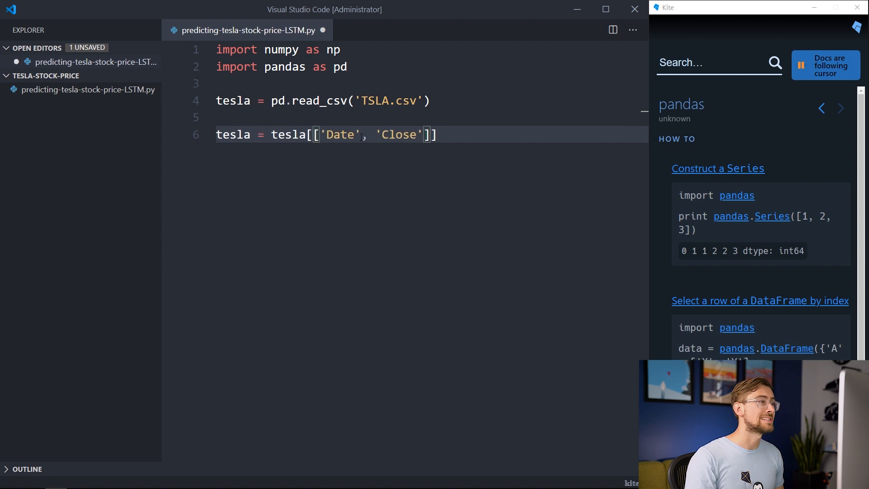
# - Slice rows 884:1639 into new_tesla, drop Date, cast T to float32 and reshape to (-1, 1)
pyautogui.write('new_tesla = tesla.loc[884:1639]')
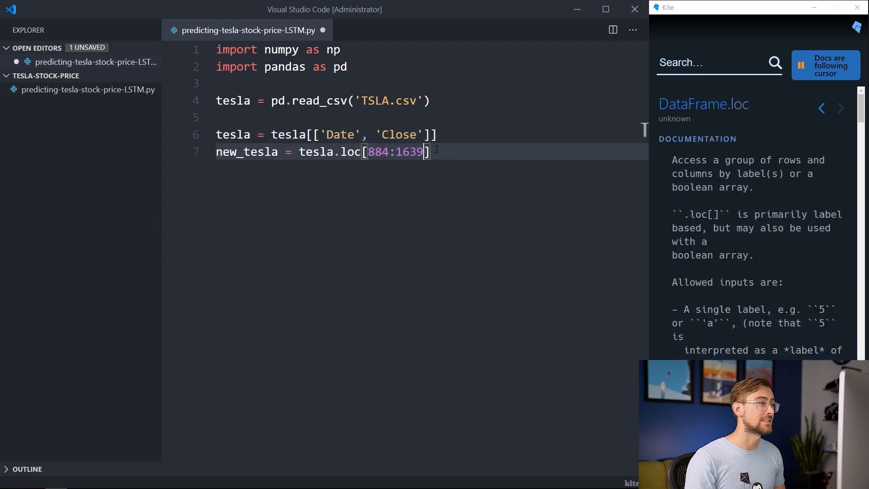
pyautogui.write("new_tesla = new_tesla.drop('Date', axis = 1)")
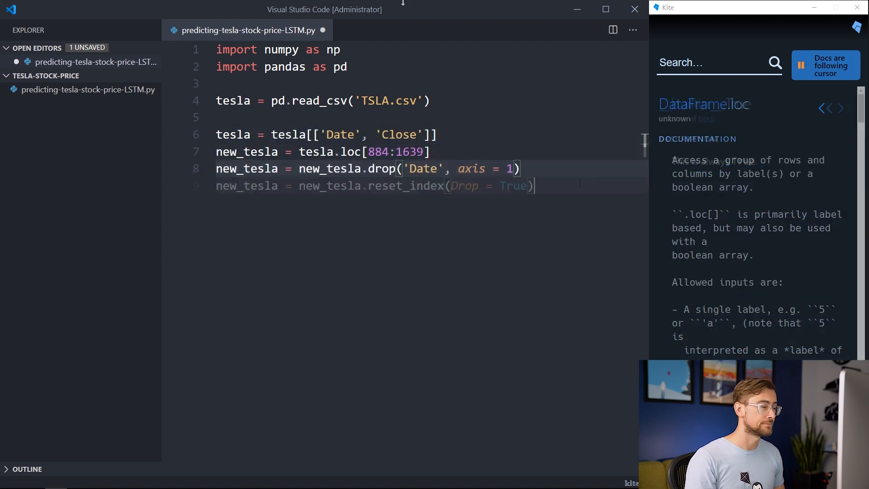
pyautogui.write("T = T.astype('float32')")
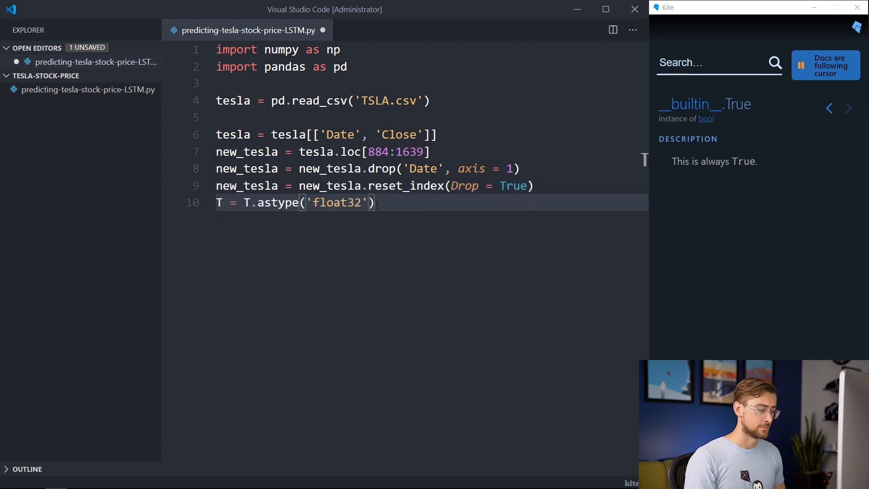
pyautogui.write('T = np.reshape(T, (-1, 1))')
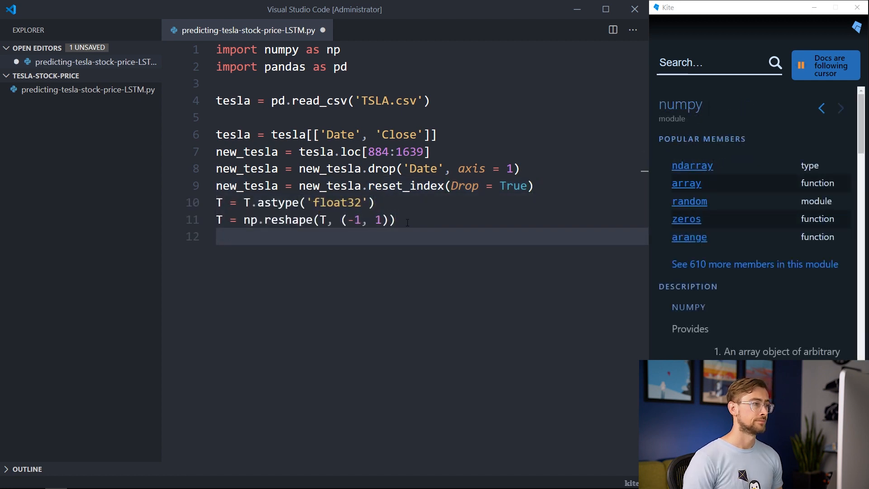
pyautogui.press('Enter')
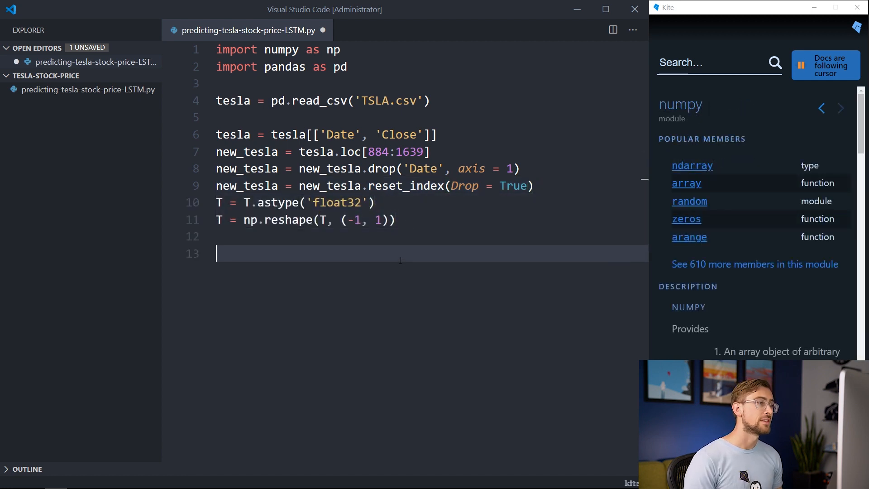
# - Scale T to the 0–1 range with sklearn's MinMaxScaler fit_transform
pyautogui.write('from sk')
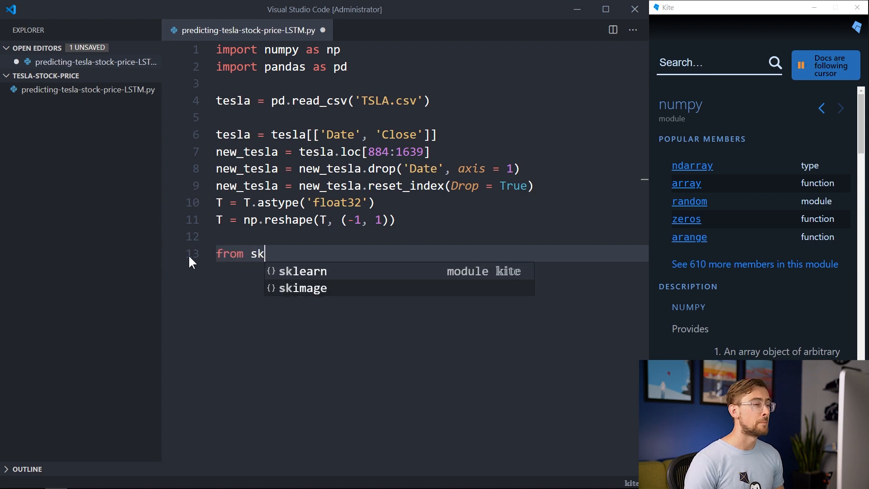
pyautogui.write('learn.preprocessing import MinMaxScaler')
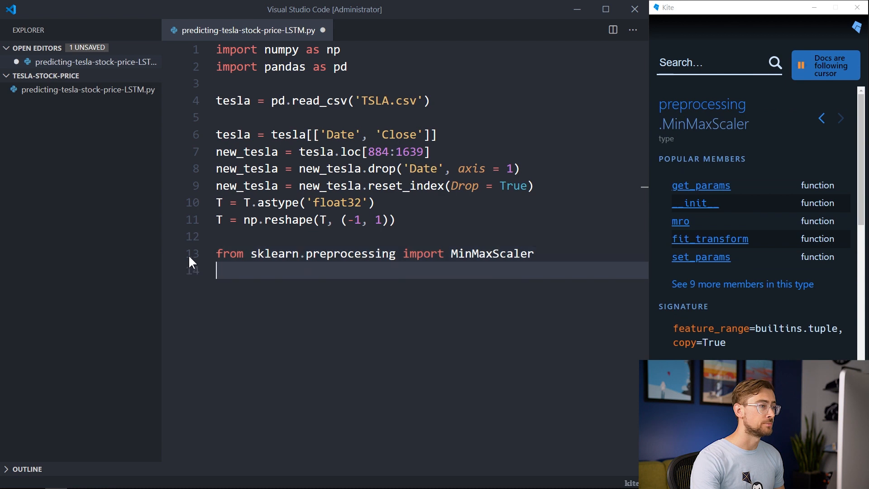
pyautogui.write('scaler = MinMaxScaler')
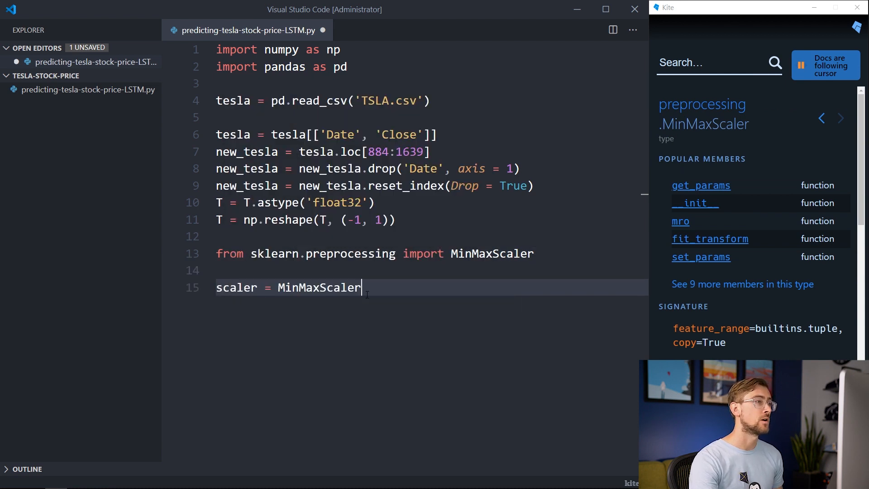
pyautogui.write('()')
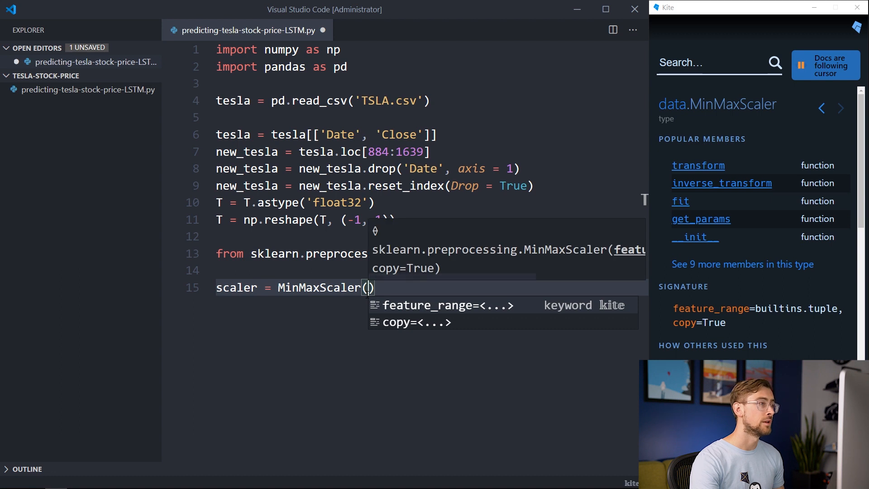
pyautogui.write('feature_range=(0, 1)')
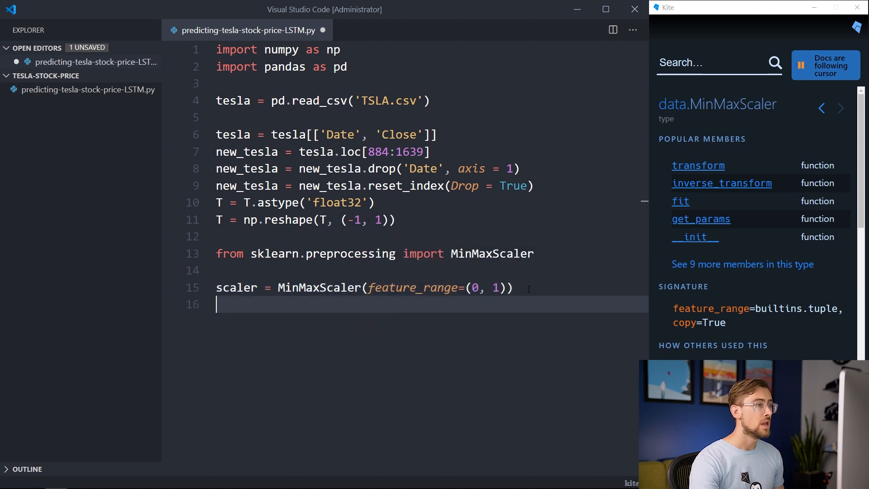
pyautogui.write('T = scaler.fit_transform')
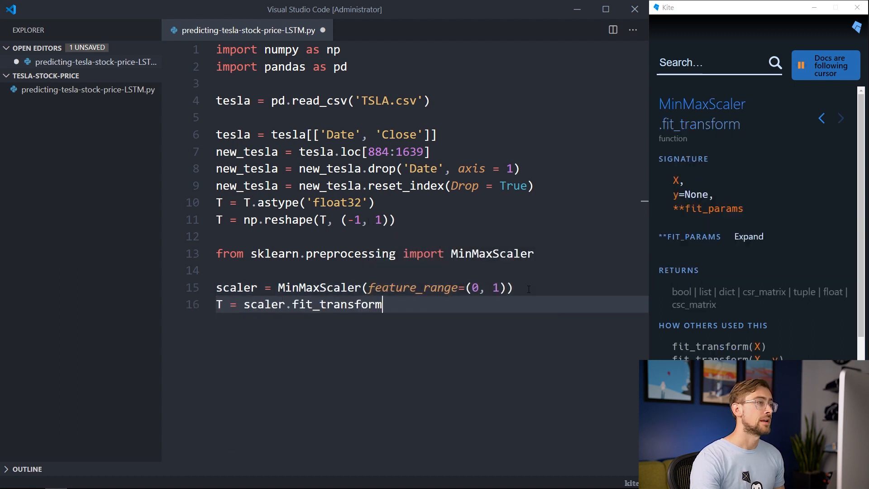
pyautogui.write('(T)')
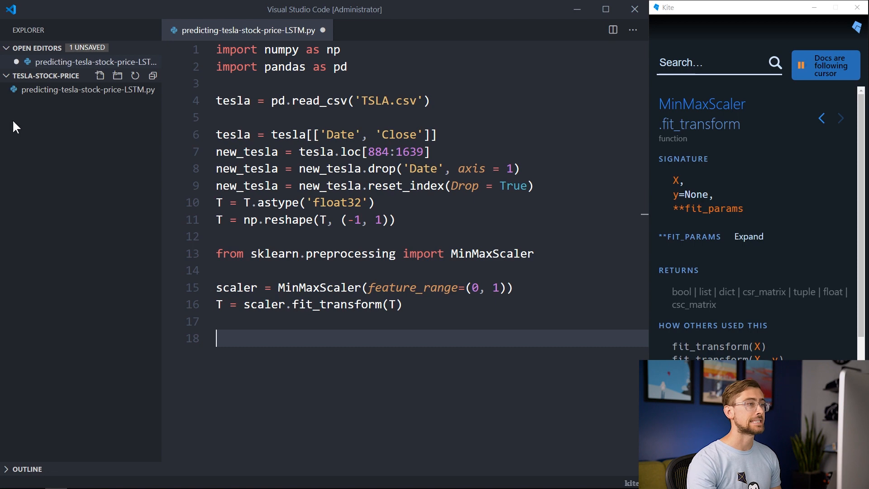
# - Compute train_size as 80% of len(T) and slice T into train and test arrays
pyautogui.write('train_size = int(l')
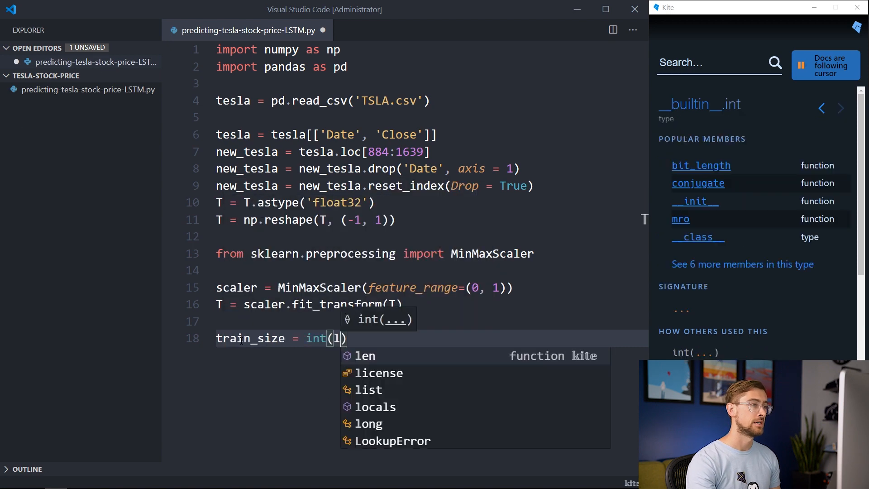
pyautogui.write('en(T) * 0.80')
pyautogui.write('test_size = int(len(T) - train_size')
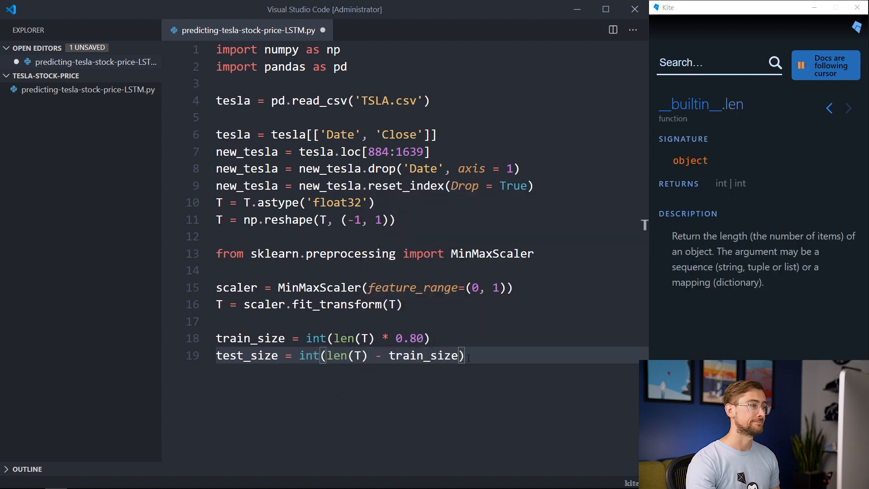
pyautogui.write('train, test = T[')
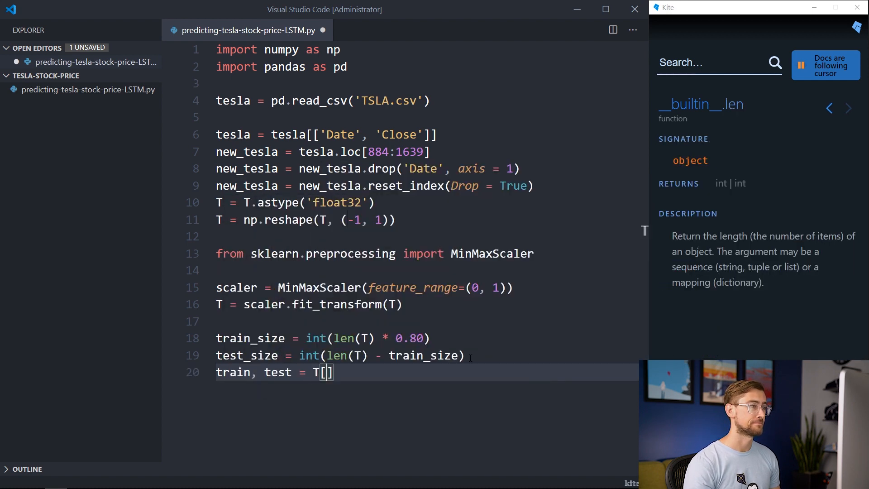
pyautogui.write('0:train_size, :')
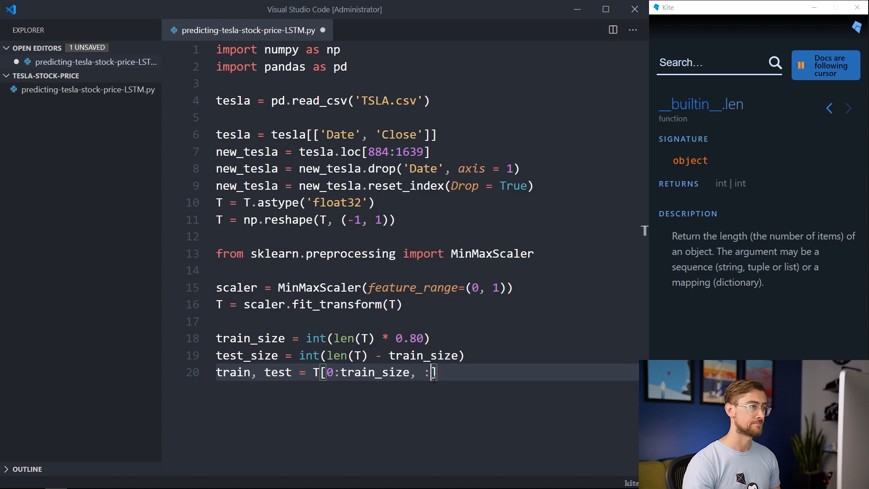
pyautogui.write(', T[train_siz')
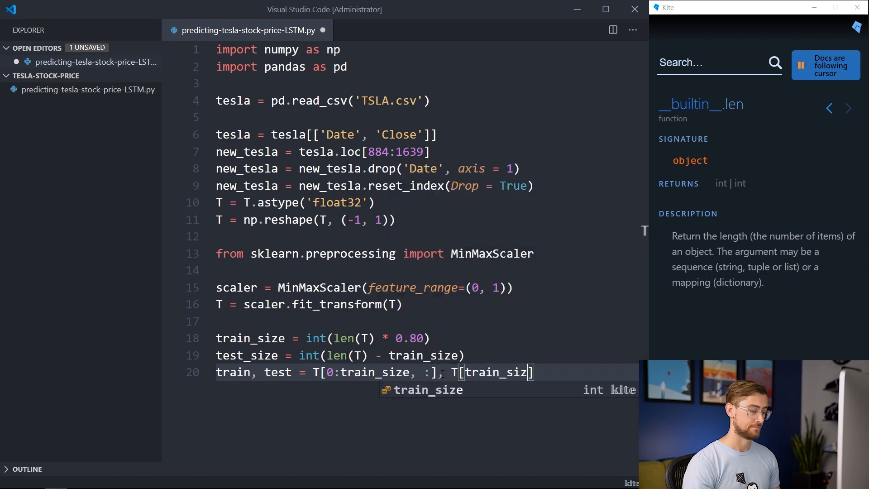
pyautogui.write('e:len(T), :]')
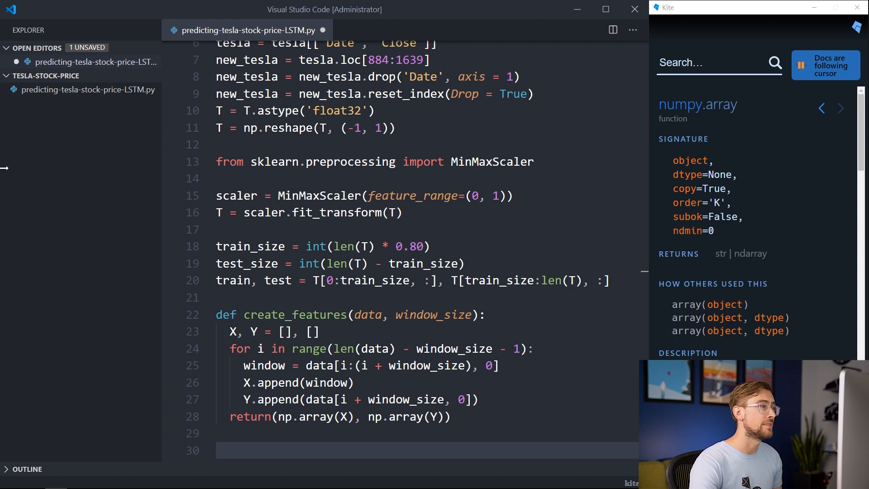
# - Build X_train/Y_train and X_test/Y_test with create_features using window_size 20
pyautogui.write('X')
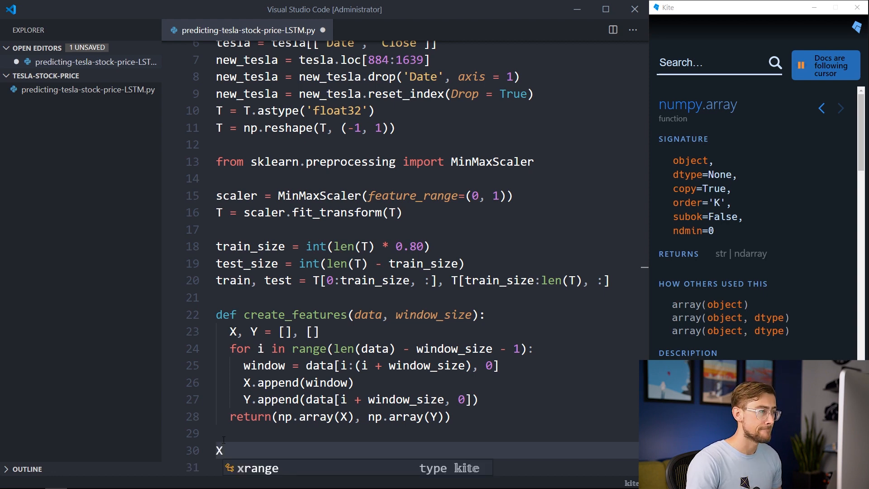
pyautogui.write('_train, Y_train = create_features(tr')
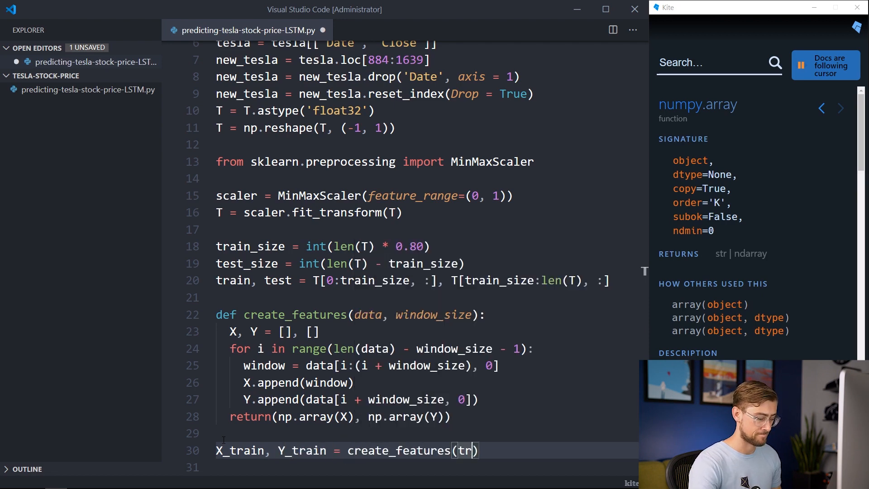
pyautogui.write('ain, window_size')
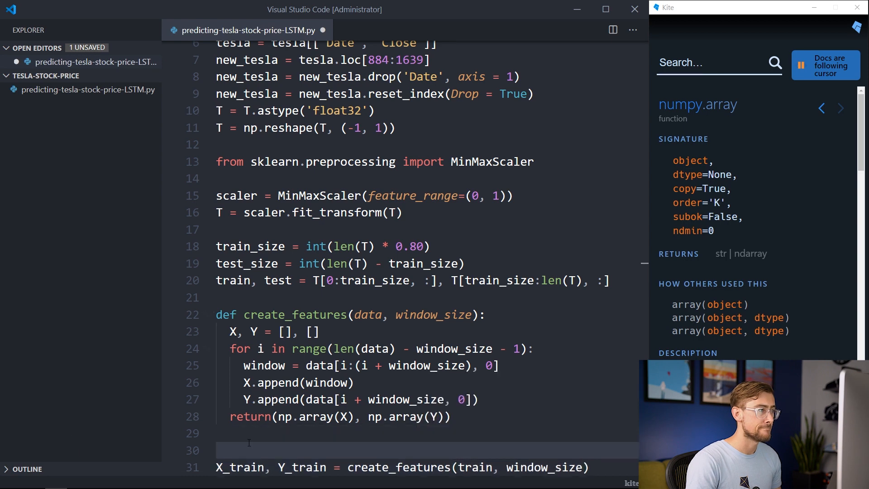
pyautogui.write('window_size = 20')
pyautogui.write('X_test, Y_test = create_features(')
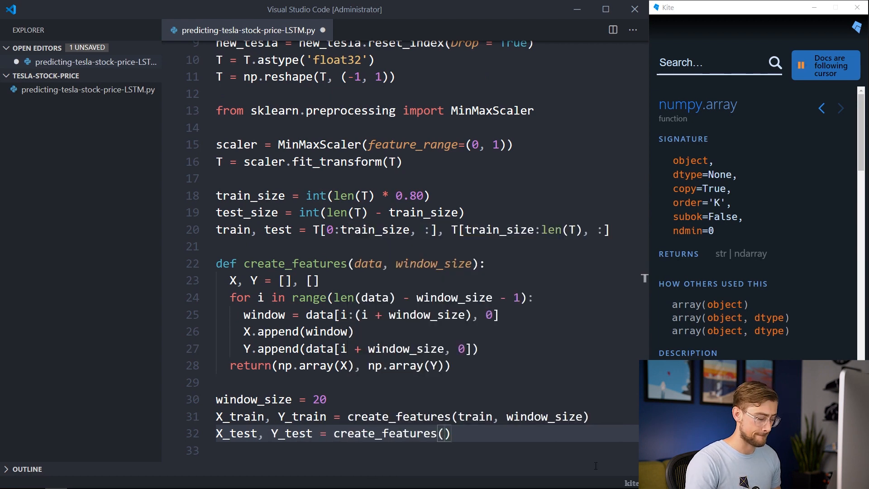
pyautogui.write('test, window_siz')
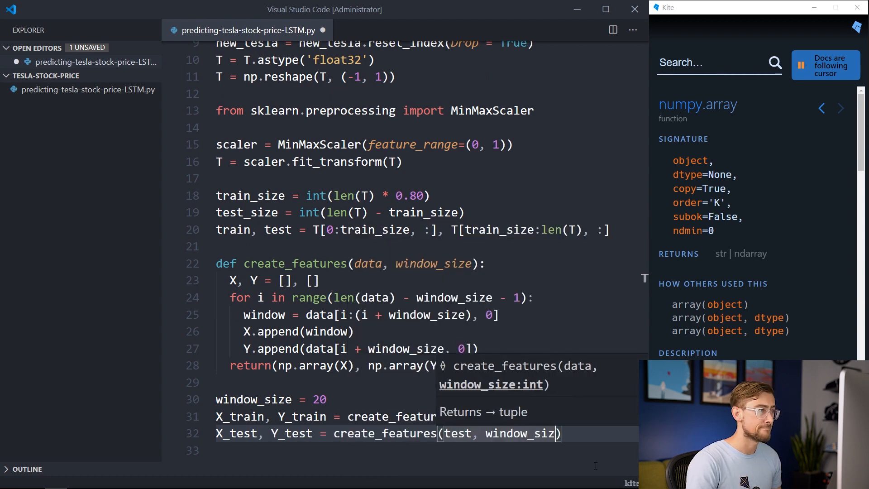
# - Reshape X_train and X_test to (samples, 1, features) for the LSTM
pyautogui.write('X_train = np.reshape(X_train,')
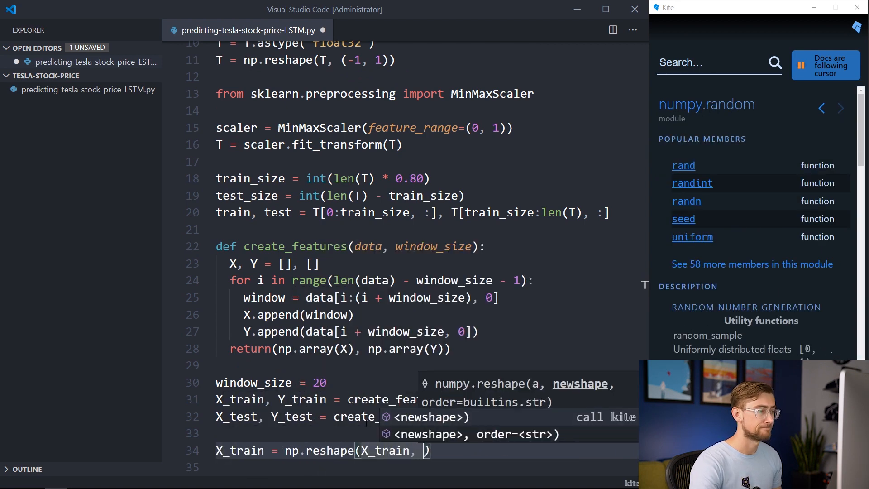
pyautogui.write('(X_train.shape[0], 1, X_train.shape[1')
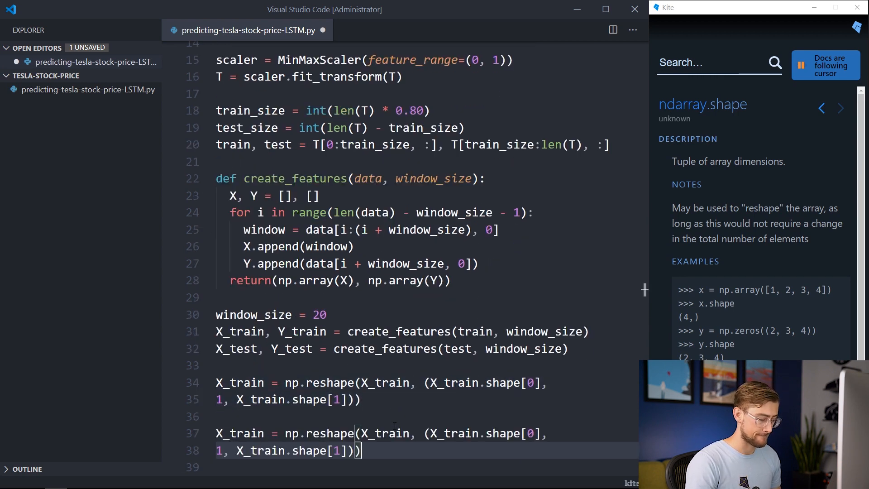
pyautogui.write('_test')
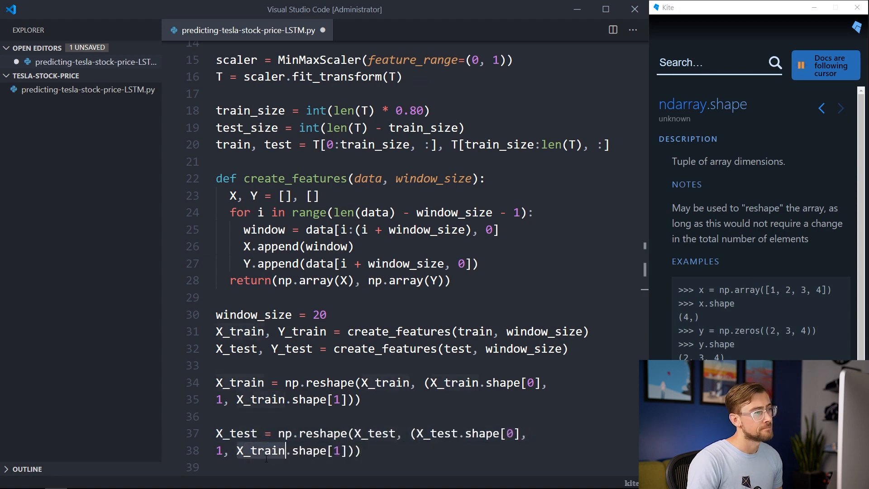
pyautogui.write('X_test')
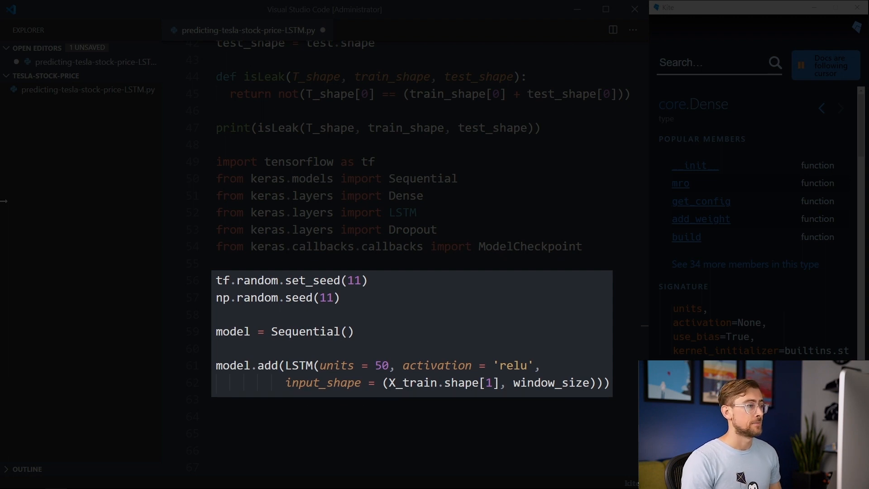
# - Add model.add(Dropout(0.2)) and model.add(Dense(1)) below the LSTM layer
pyautogui.write('model.add(Dropout(0.2))')
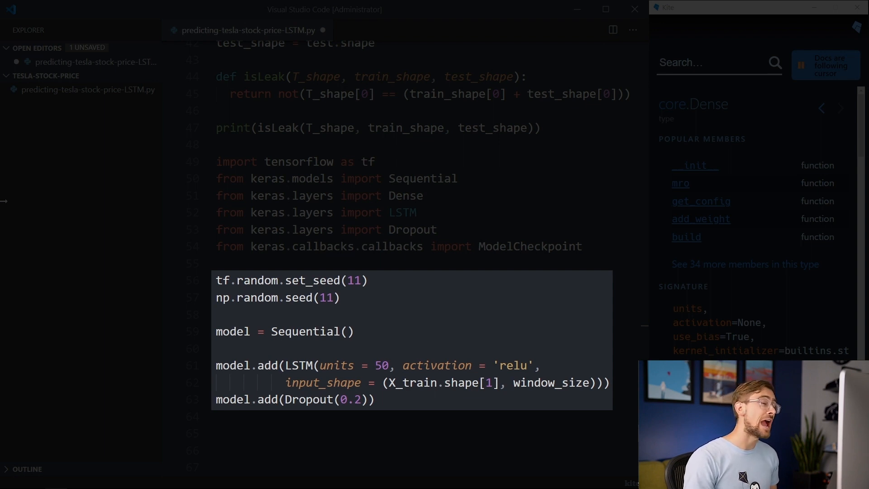
pyautogui.write('model.add(Dense(1))')
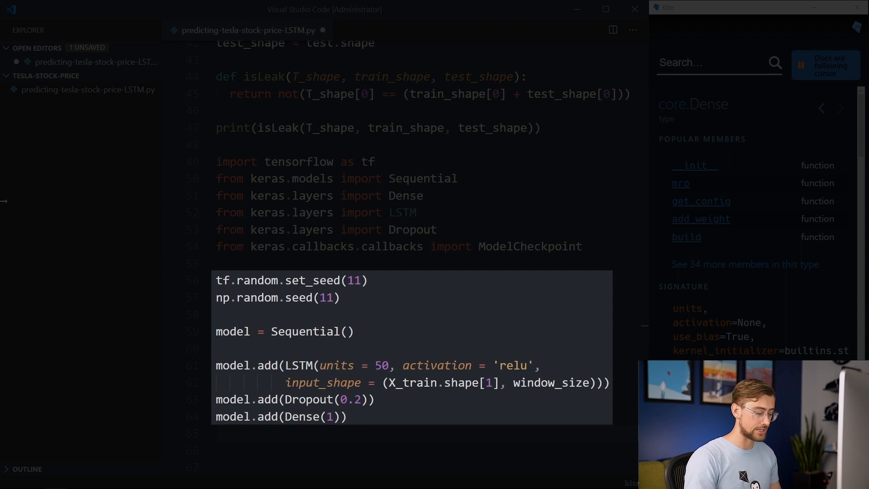
# - Scroll down through the compile, checkpoint, fit and prediction code
pyautogui.scroll(-3)
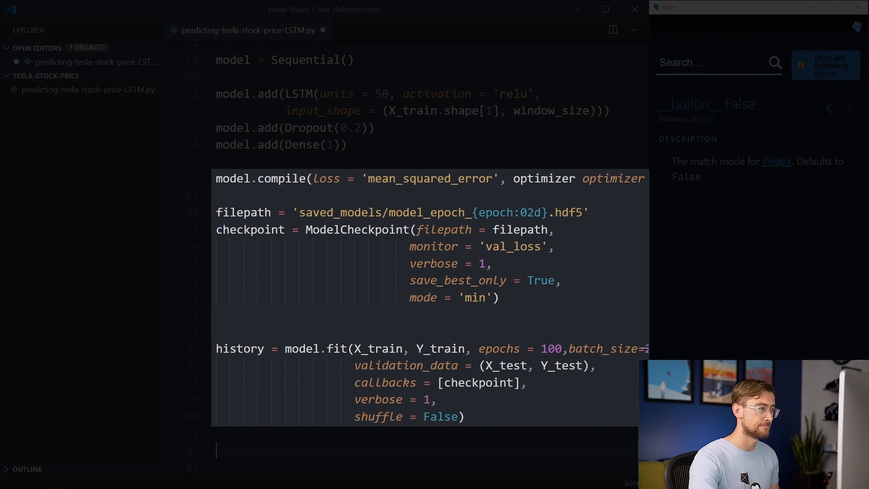
pyautogui.scroll(-3)
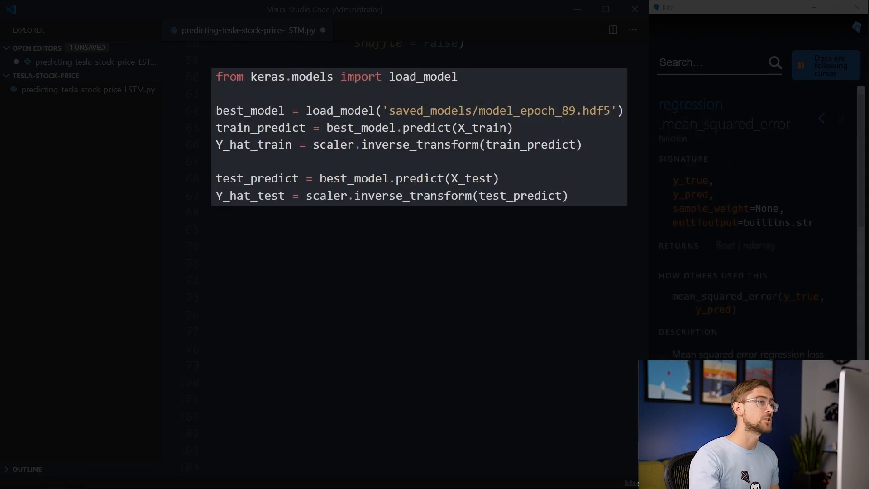